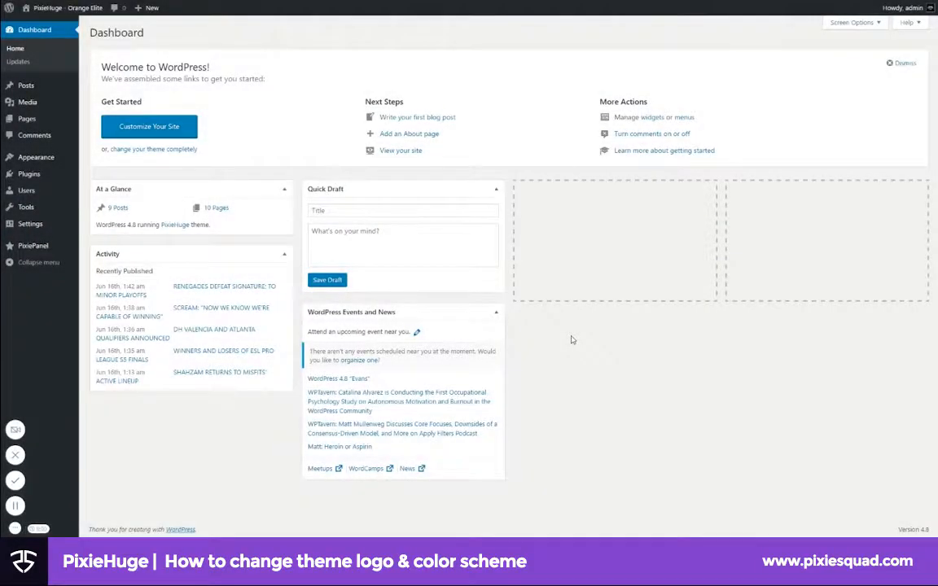
{"action": "mouse_move", "coordinate": [563, 341]}
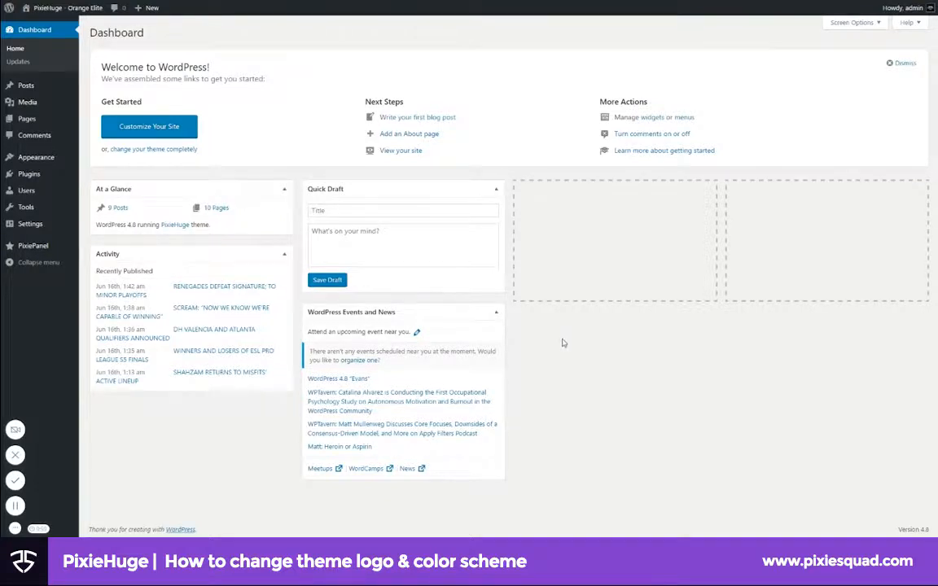
{"action": "mouse_move", "coordinate": [477, 374]}
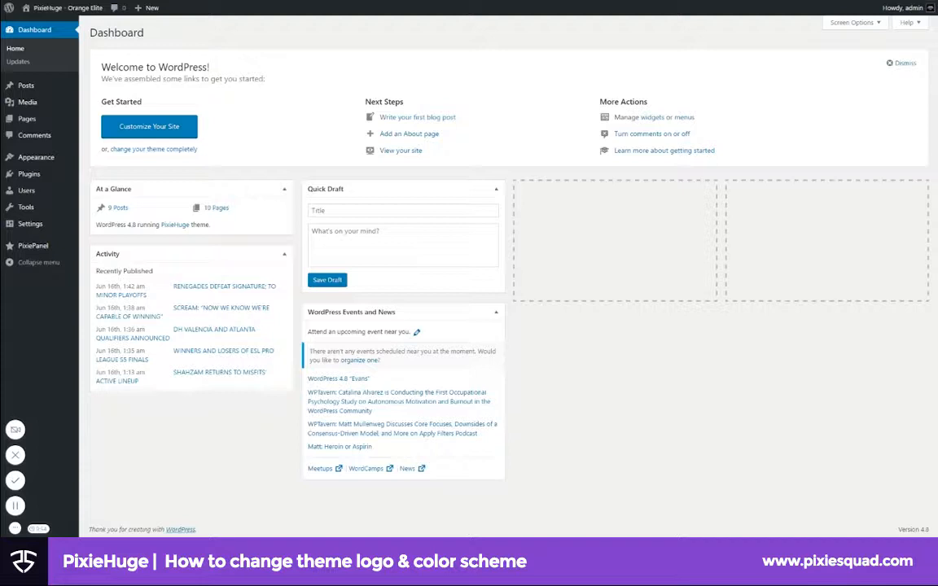
{"action": "mouse_move", "coordinate": [156, 185]}
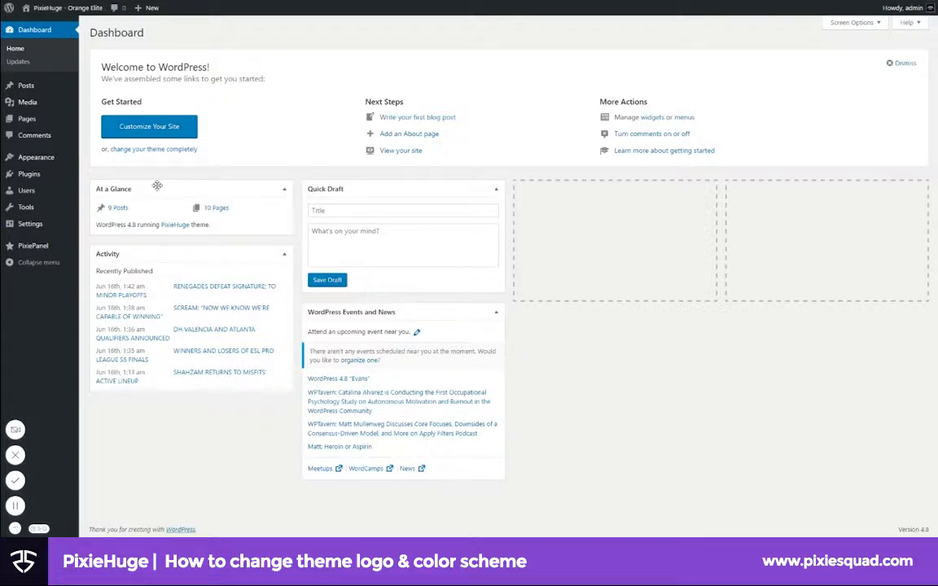
- Launch the theme Customizer from the Appearance menu in the admin sidebar
{"action": "left_click", "coordinate": [36, 156]}
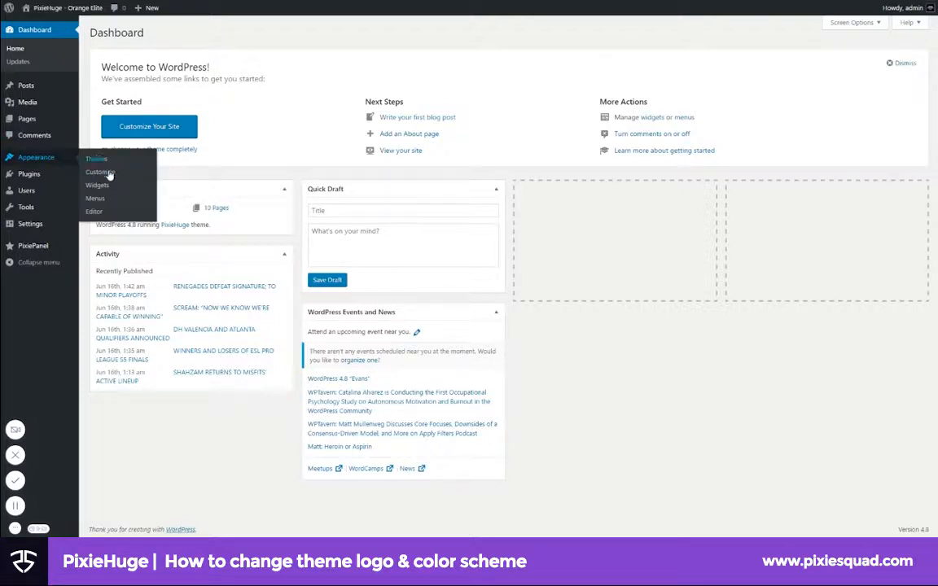
{"action": "left_click", "coordinate": [101, 173]}
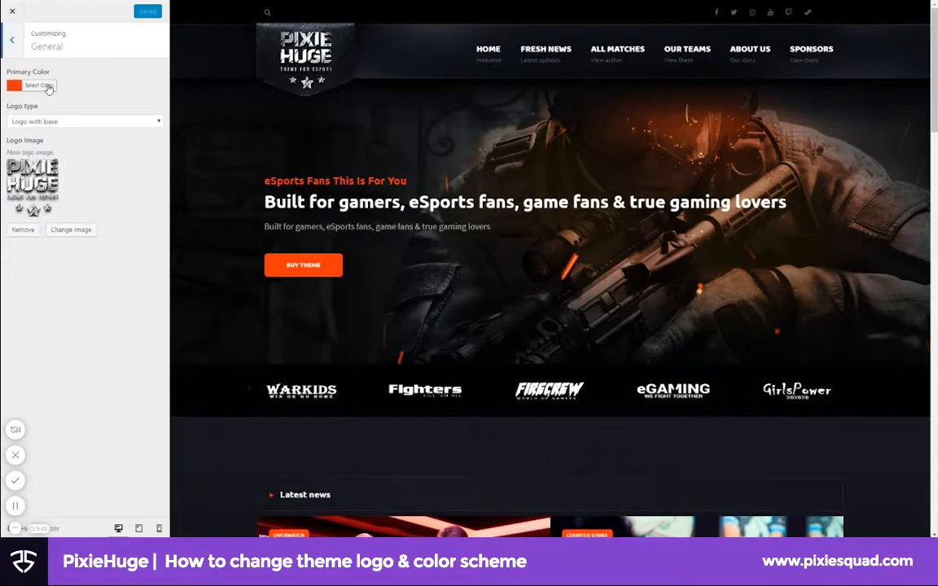
- Choose the theme's primary color and begin changing the Logo Image
{"action": "left_click", "coordinate": [39, 85]}
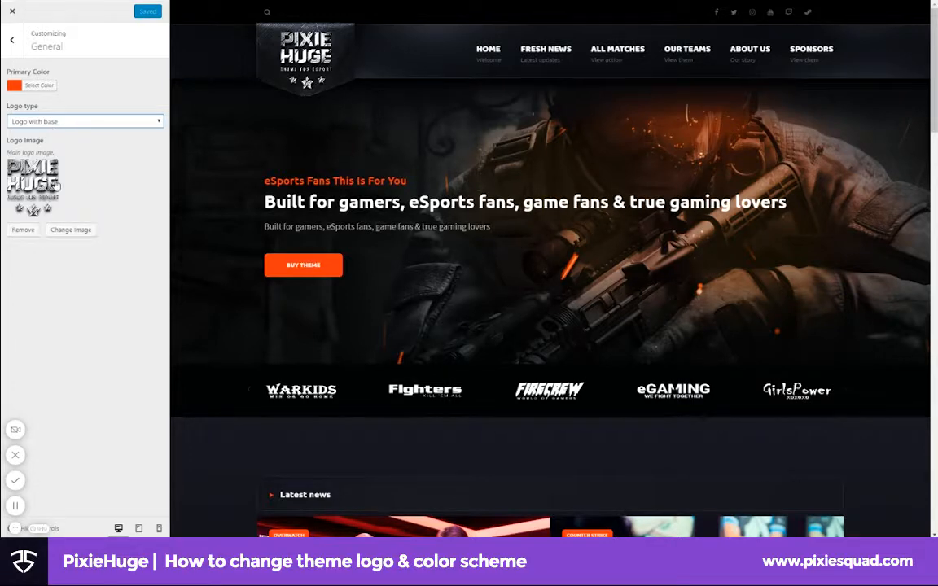
{"action": "left_click", "coordinate": [70, 229]}
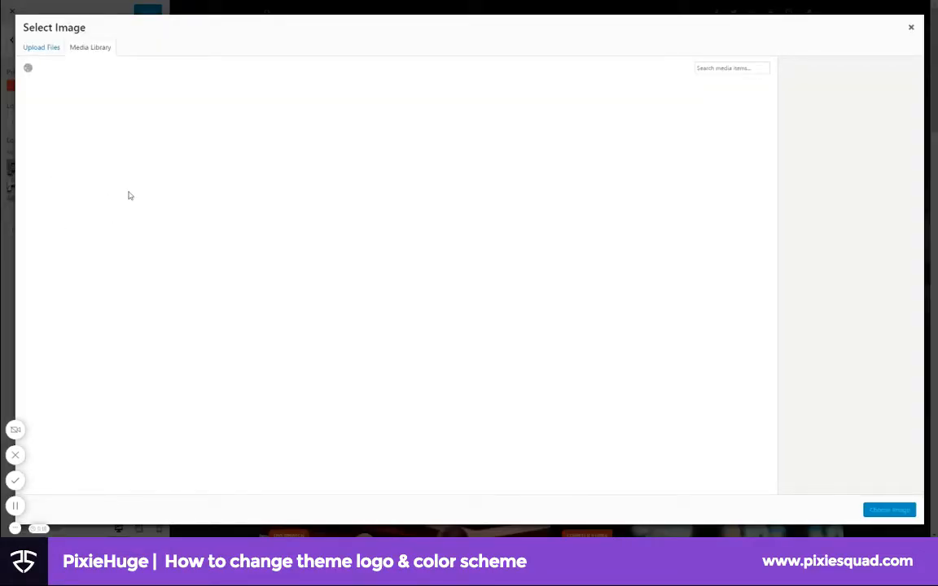
- Upload the soldier figure logo file through the Upload Files tab
{"action": "left_click", "coordinate": [90, 46]}
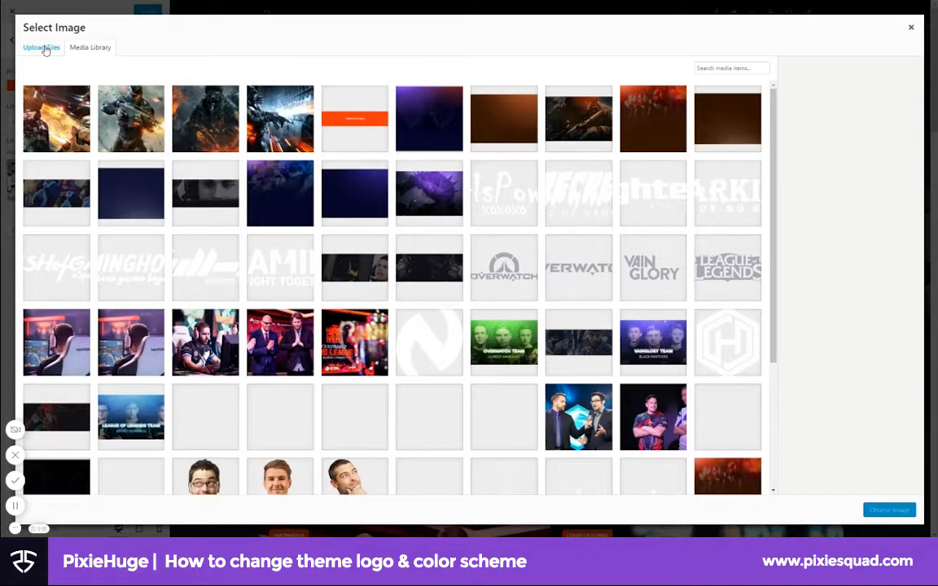
{"action": "left_click", "coordinate": [41, 46]}
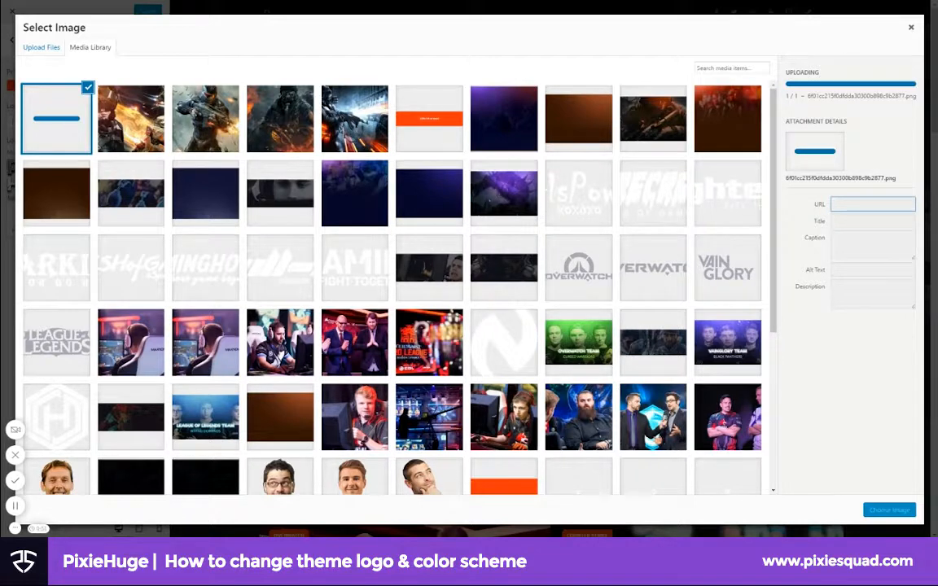
- Set the uploaded soldier figure image as the theme's logo
{"action": "left_click", "coordinate": [889, 510]}
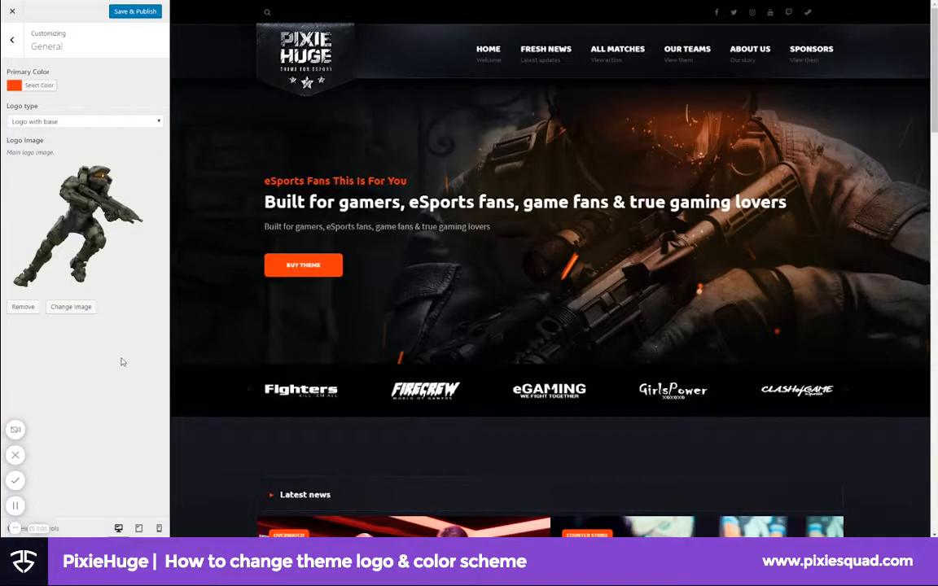
{"action": "mouse_move", "coordinate": [14, 480]}
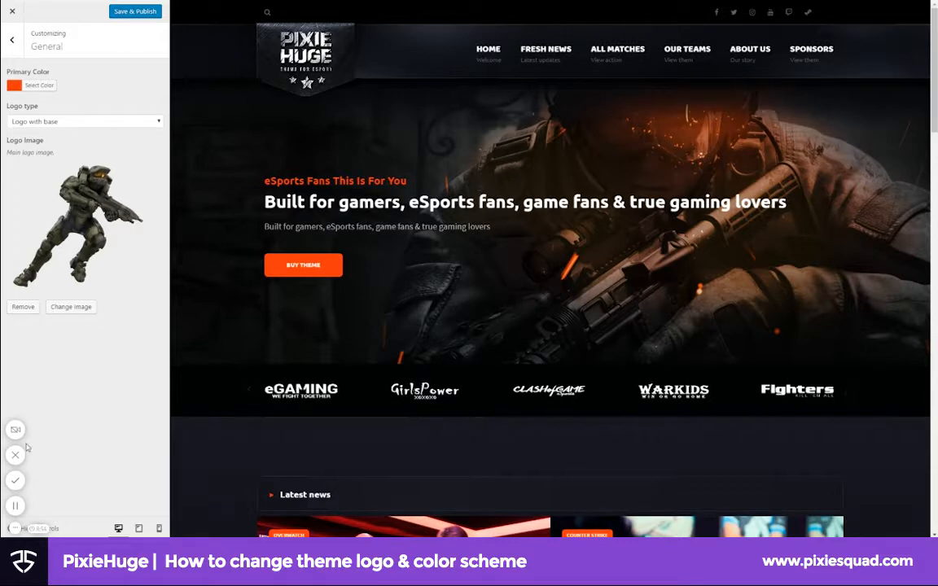
{"action": "mouse_move", "coordinate": [16, 456]}
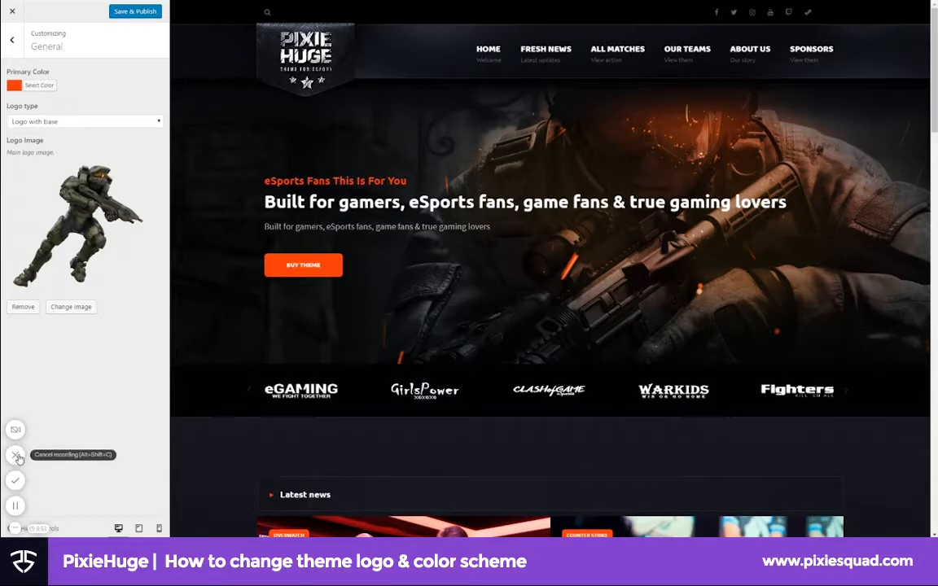